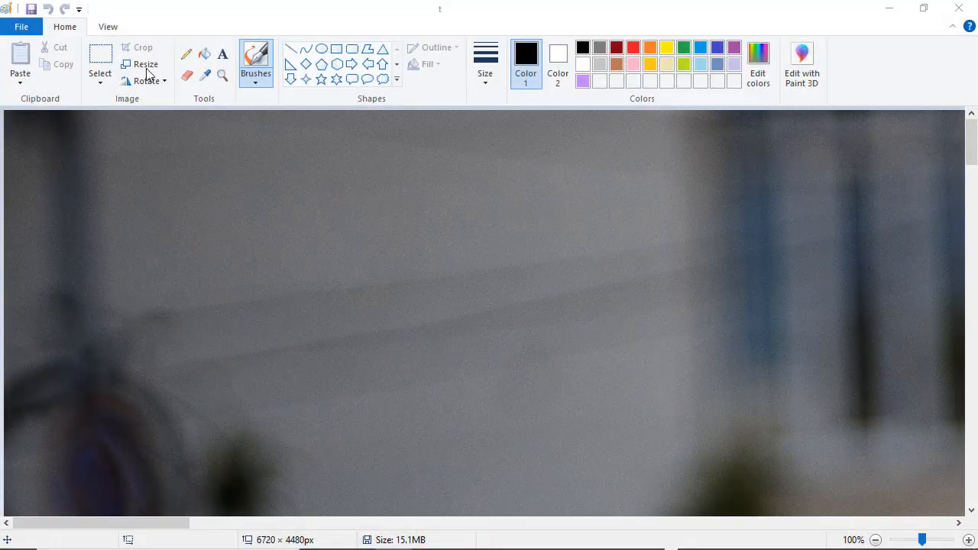
- Resize the street portrait smaller, crop it to the marked area and rotate it upright
{"action": "left_click", "coordinate": [144, 64]}
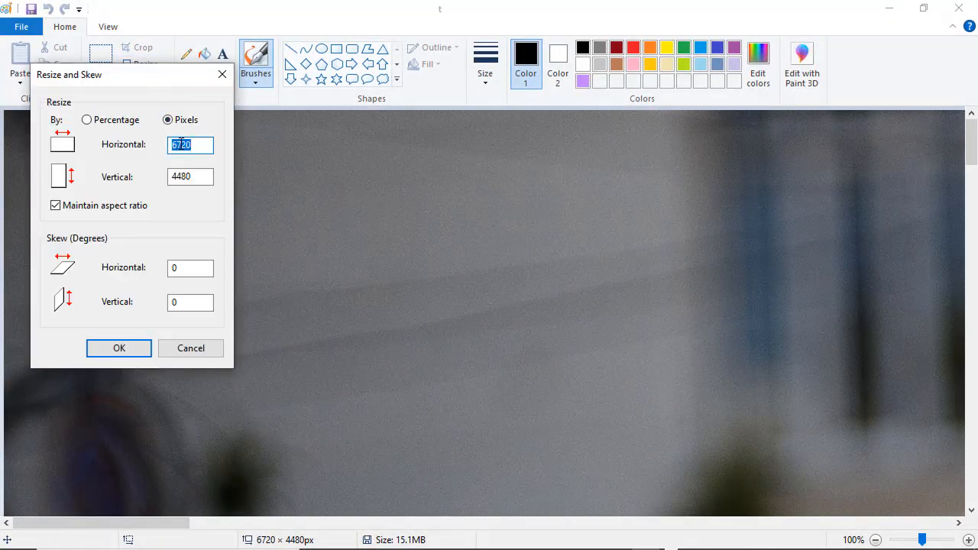
{"action": "left_click", "coordinate": [119, 349]}
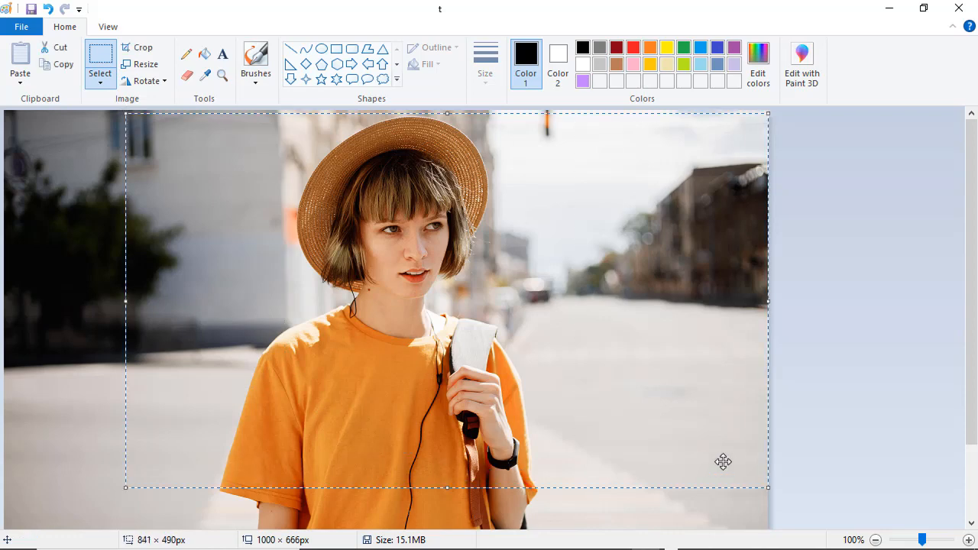
{"action": "left_click", "coordinate": [146, 81]}
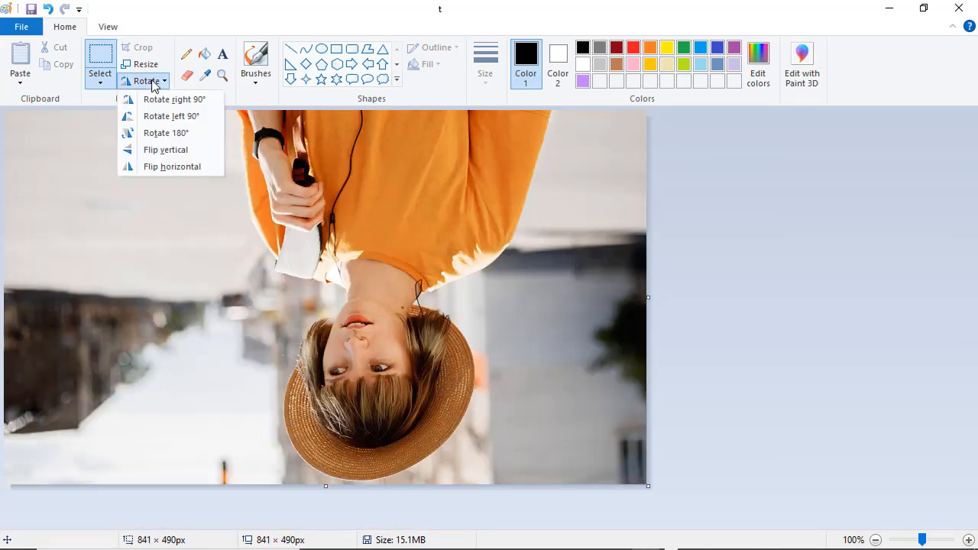
{"action": "left_click", "coordinate": [165, 131]}
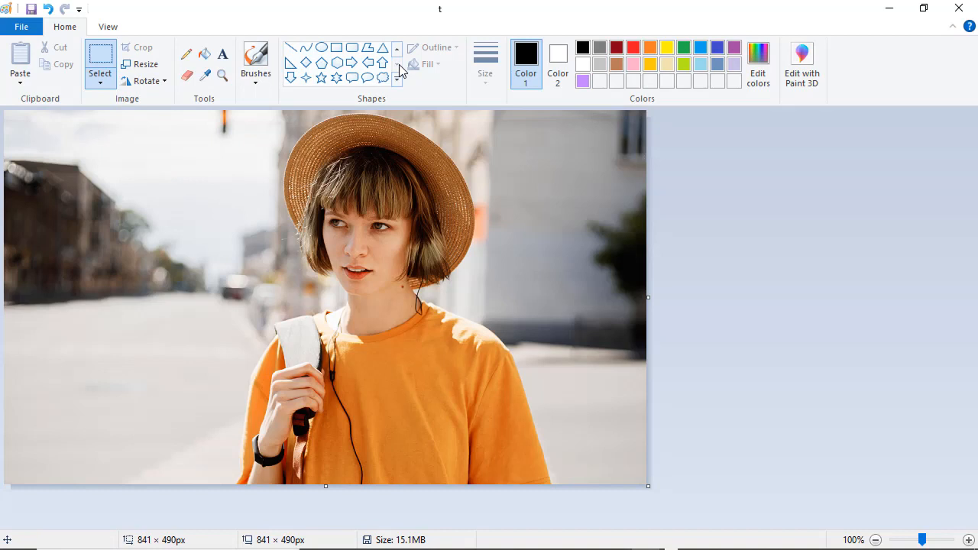
- Draw a heart on the left reading "Hello from Prague" and spray coloured speckles over it
{"action": "left_click_drag", "start_coordinate": [32, 230], "coordinate": [254, 413]}
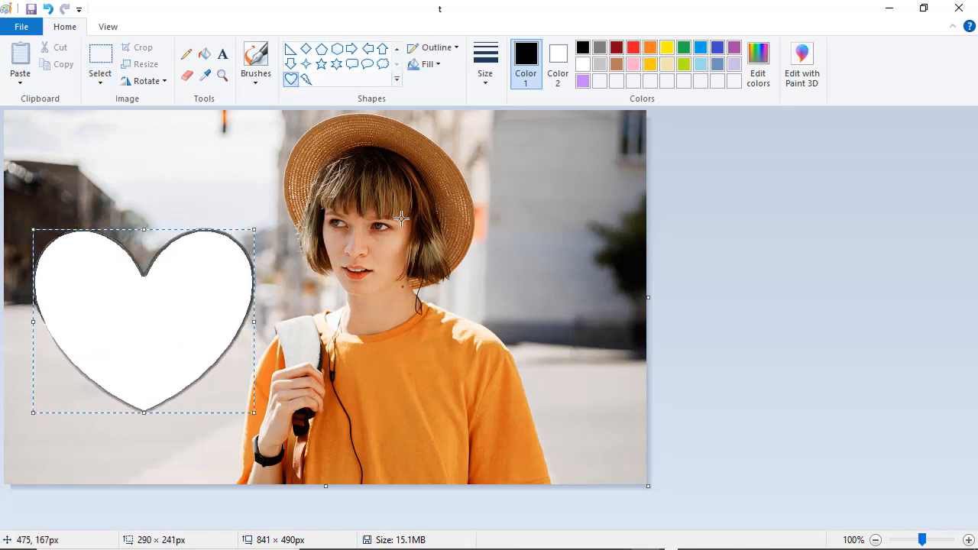
{"action": "type", "text": "Hello from"}
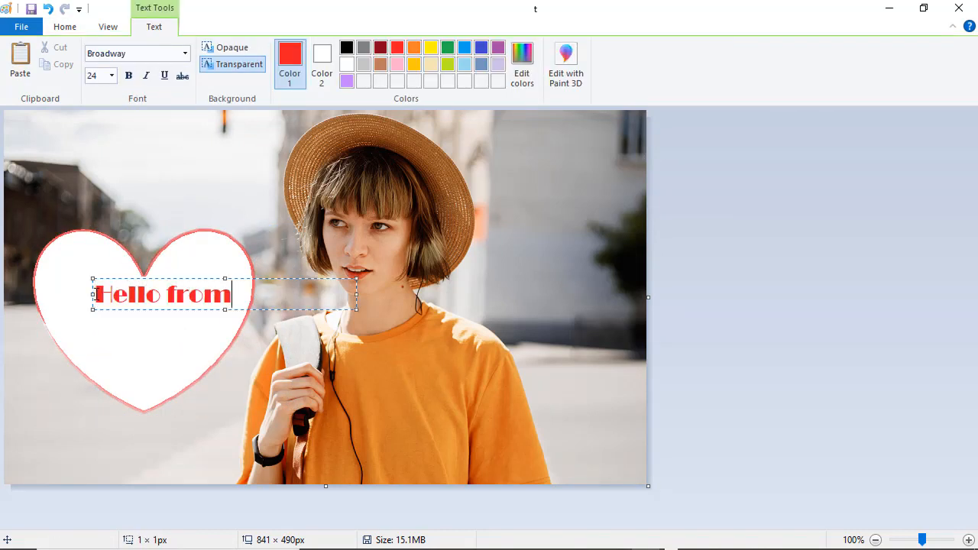
{"action": "type", "text": "Prague"}
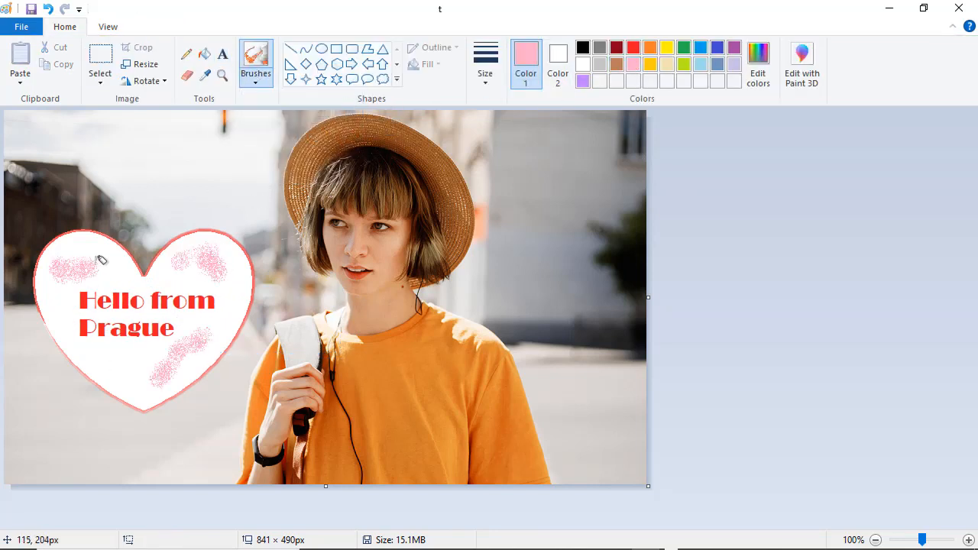
{"action": "left_click", "coordinate": [582, 80]}
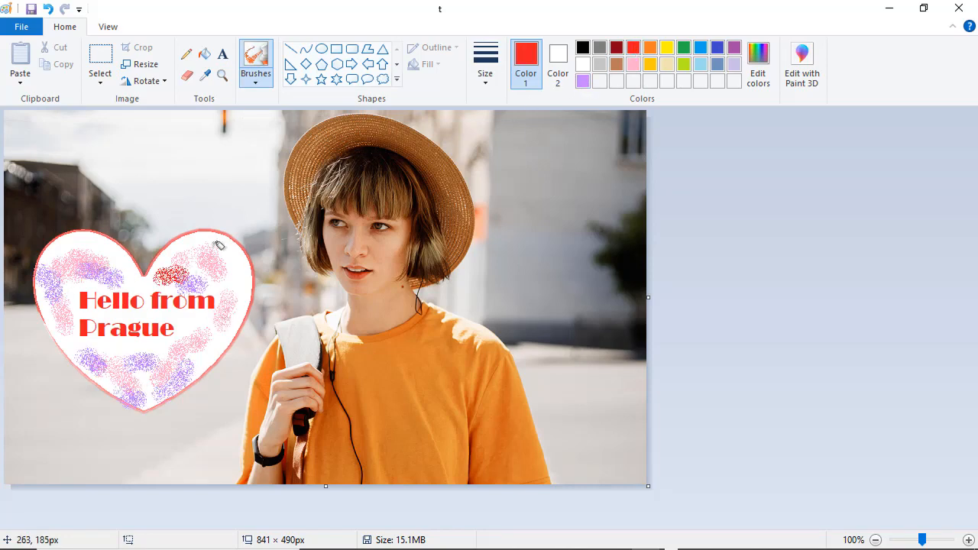
{"action": "left_click", "coordinate": [969, 539]}
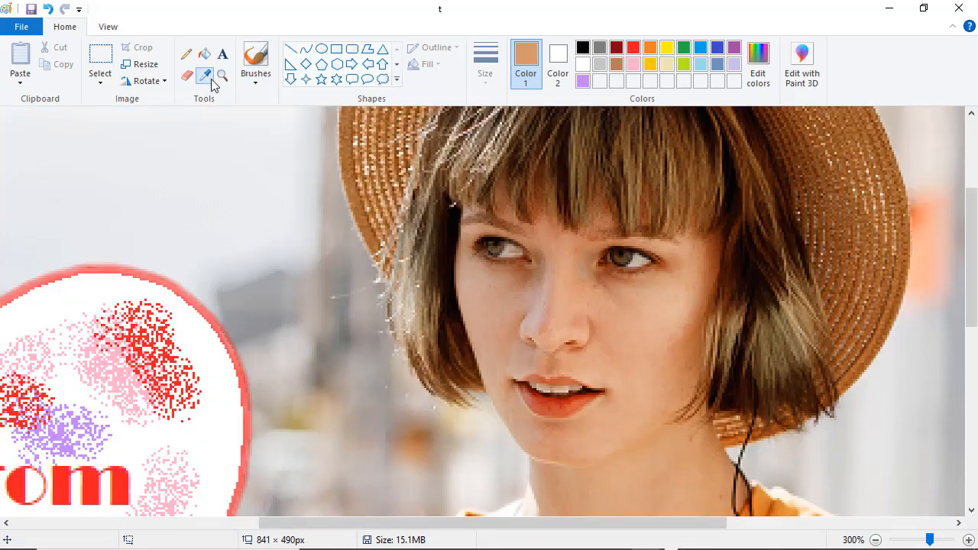
- Leave Paint for the PhotoWorks start screen with no photo loaded
{"action": "scroll", "scroll_direction": "down", "scroll_amount": 3}
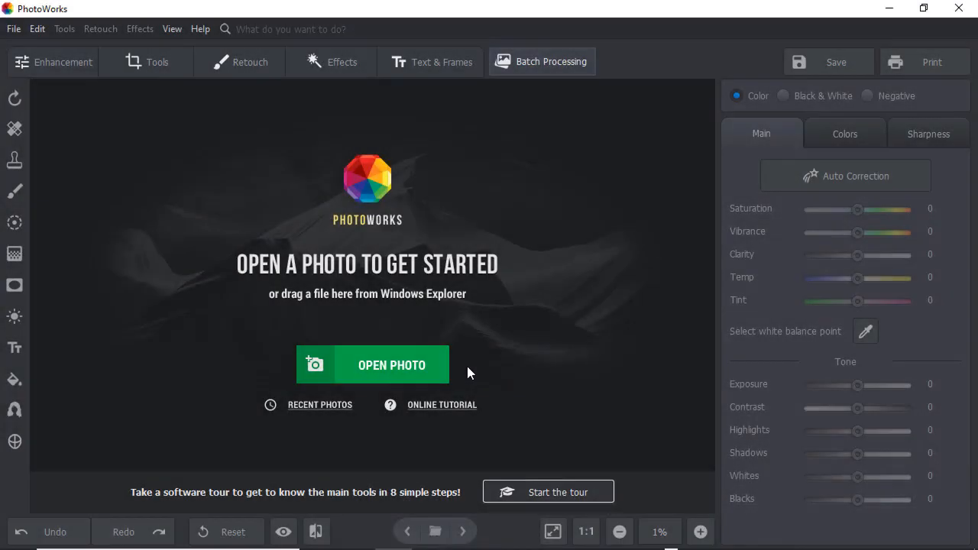
- Load the photo of the woman in a white dress in a field
{"action": "left_click", "coordinate": [392, 364]}
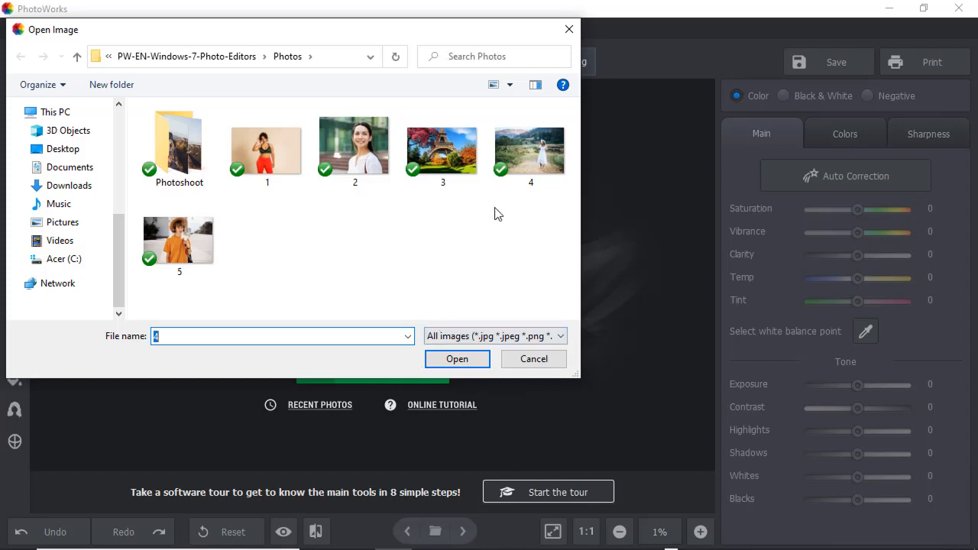
{"action": "left_click", "coordinate": [530, 145]}
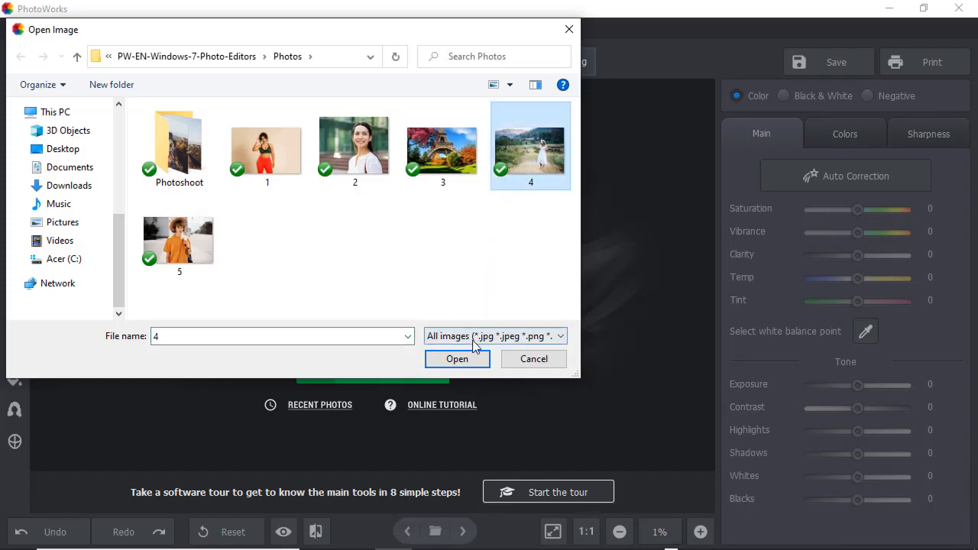
{"action": "left_click", "coordinate": [457, 359]}
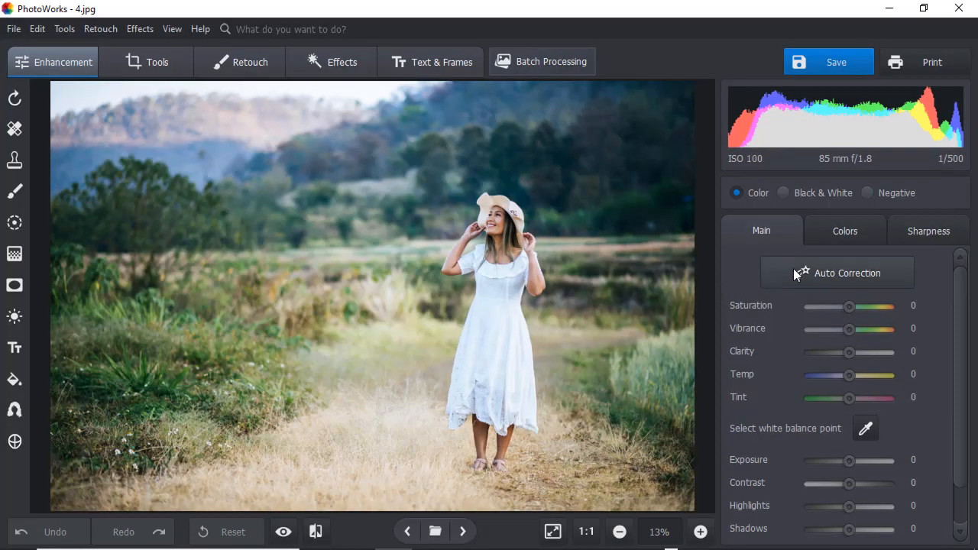
- Apply Auto Correction with exposure correction included, then show the tools list
{"action": "left_click", "coordinate": [837, 272]}
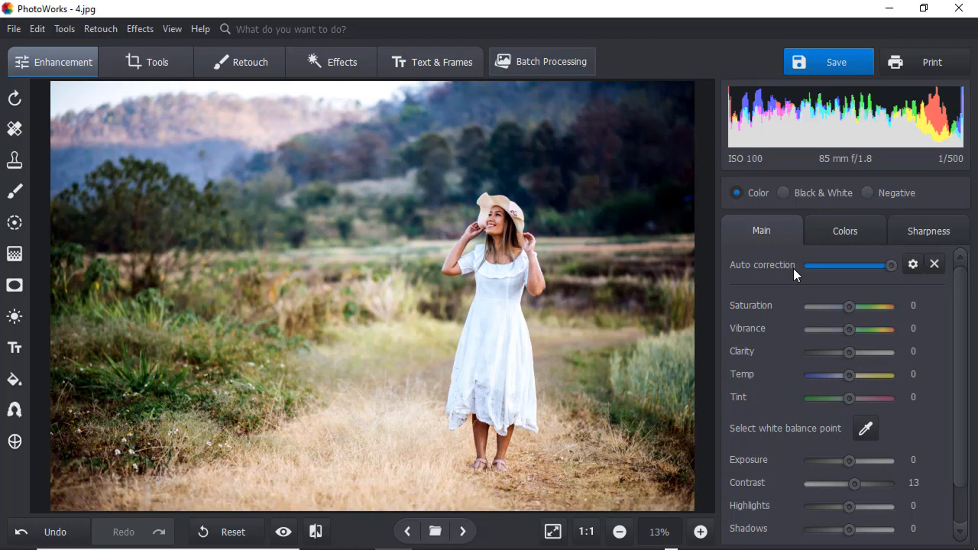
{"action": "left_click", "coordinate": [913, 264]}
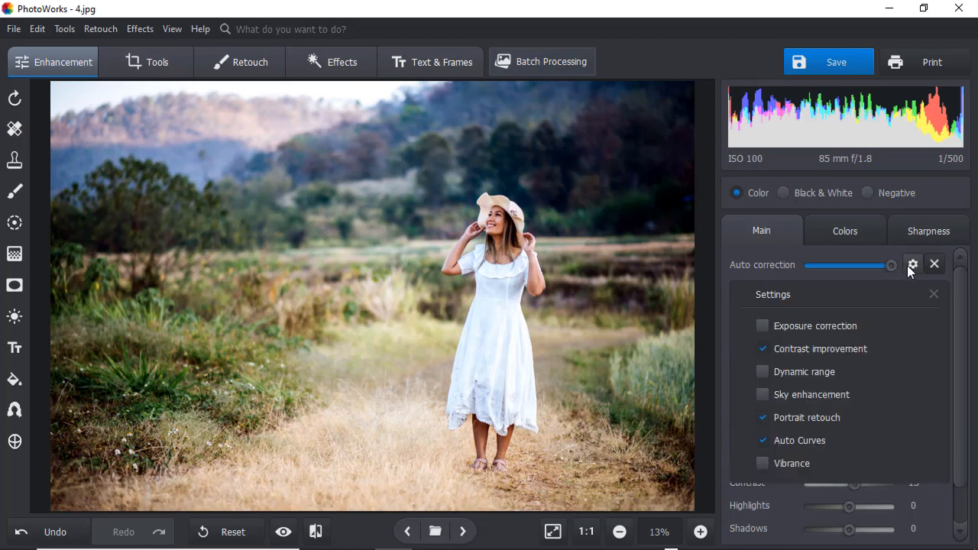
{"action": "left_click", "coordinate": [762, 326]}
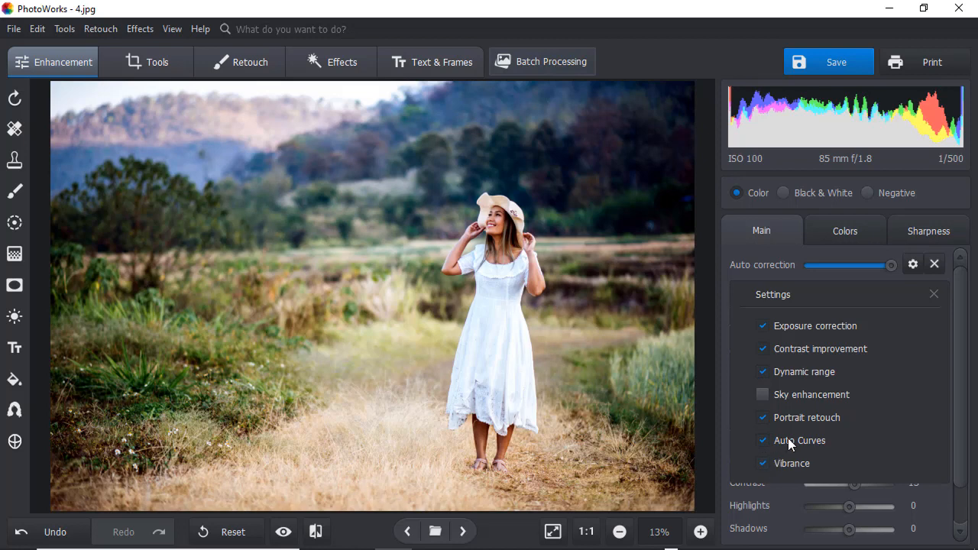
{"action": "left_click", "coordinate": [934, 293]}
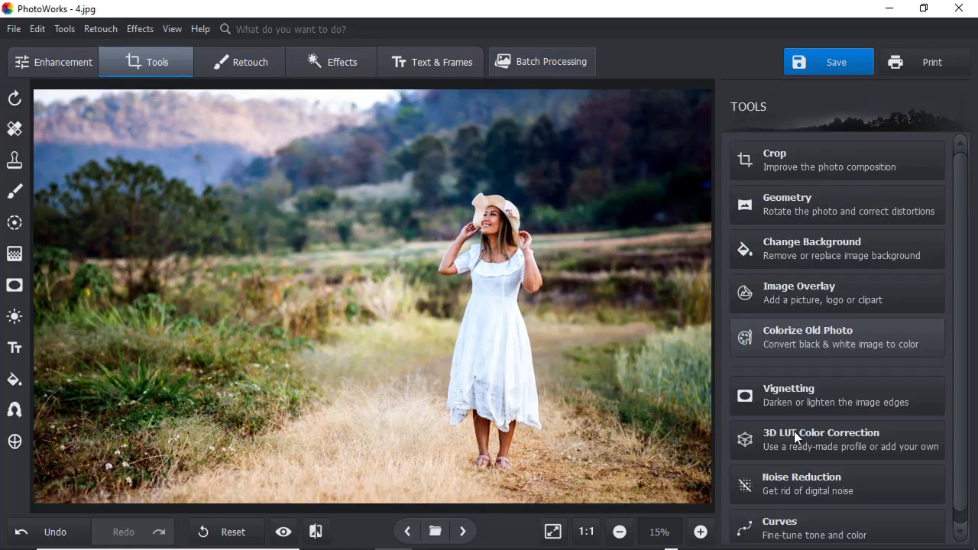
- Crop the field photo to a tighter widescreen ratio
{"action": "left_click", "coordinate": [761, 160]}
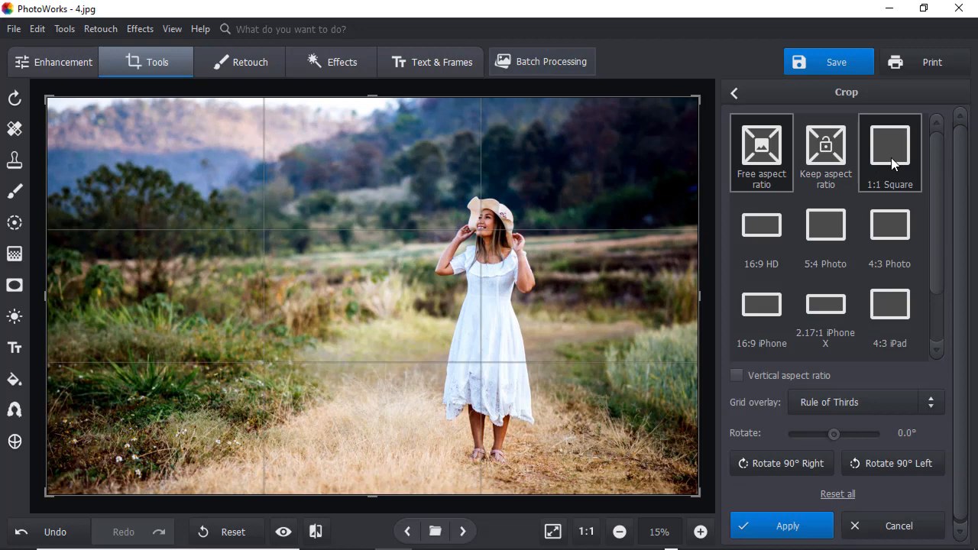
{"action": "left_click", "coordinate": [761, 229]}
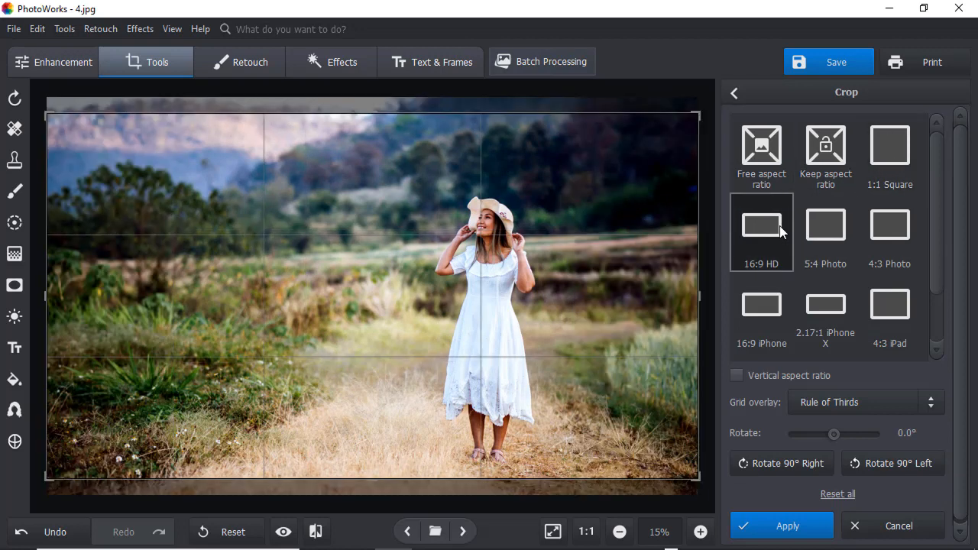
{"action": "left_click", "coordinate": [826, 226]}
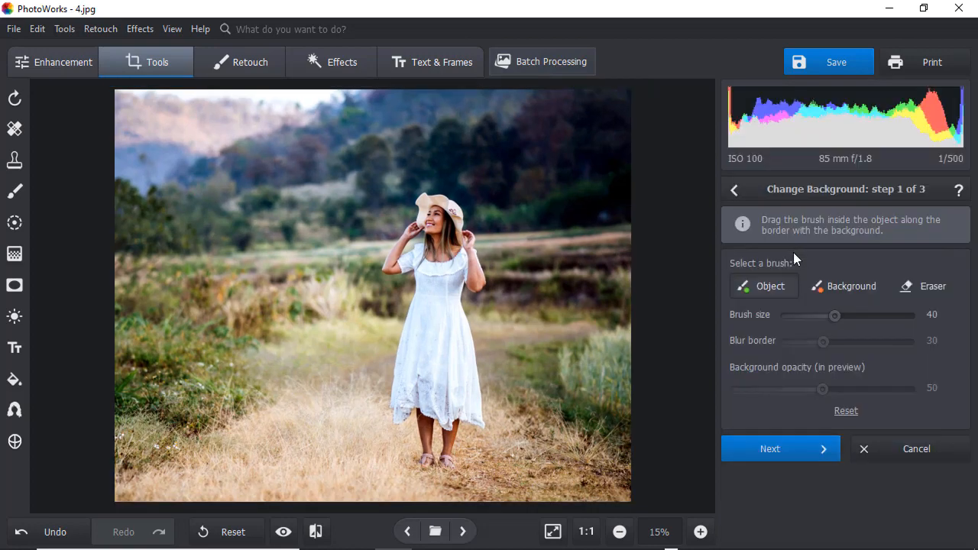
- Mark the woman as subject and the field as background for the Eiffel Tower replacement
{"action": "left_click", "coordinate": [851, 285]}
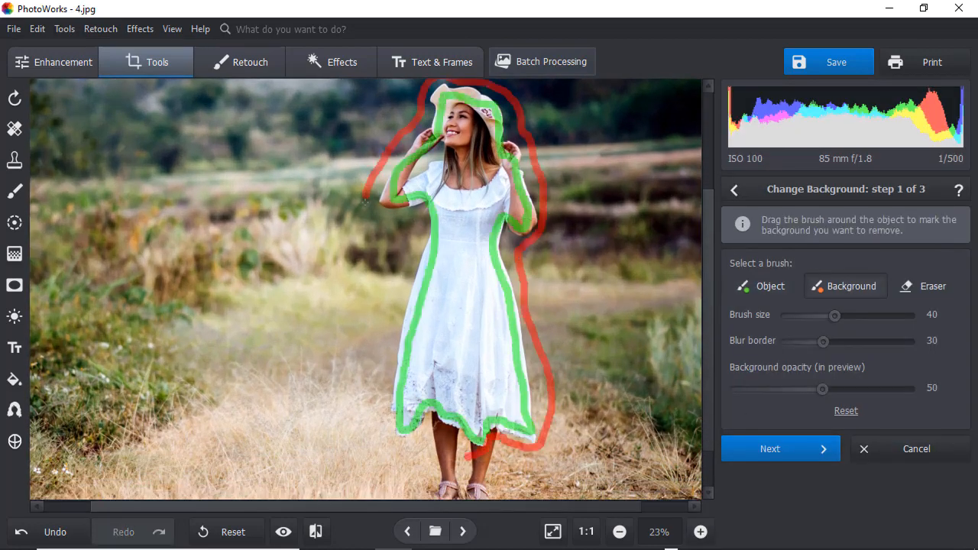
{"action": "left_click", "coordinate": [780, 449]}
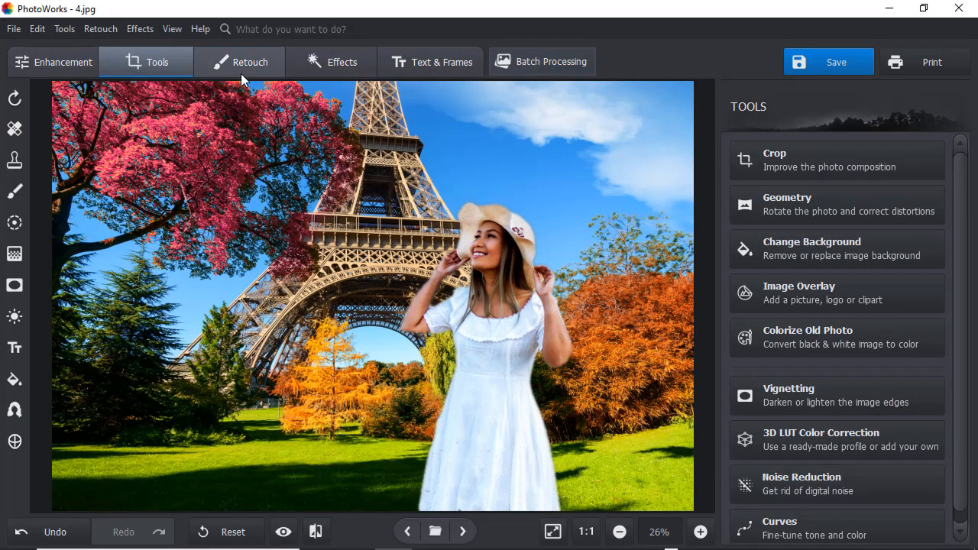
- Apply Portrait Magic to the close-up face at about half strength and fine-tune it
{"action": "left_click", "coordinate": [247, 62]}
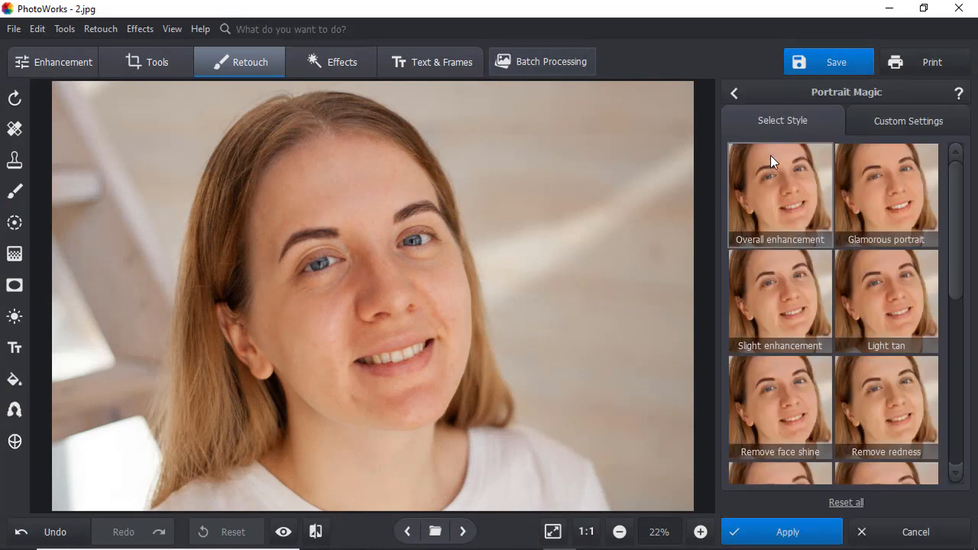
{"action": "scroll", "scroll_direction": "down", "scroll_amount": 3}
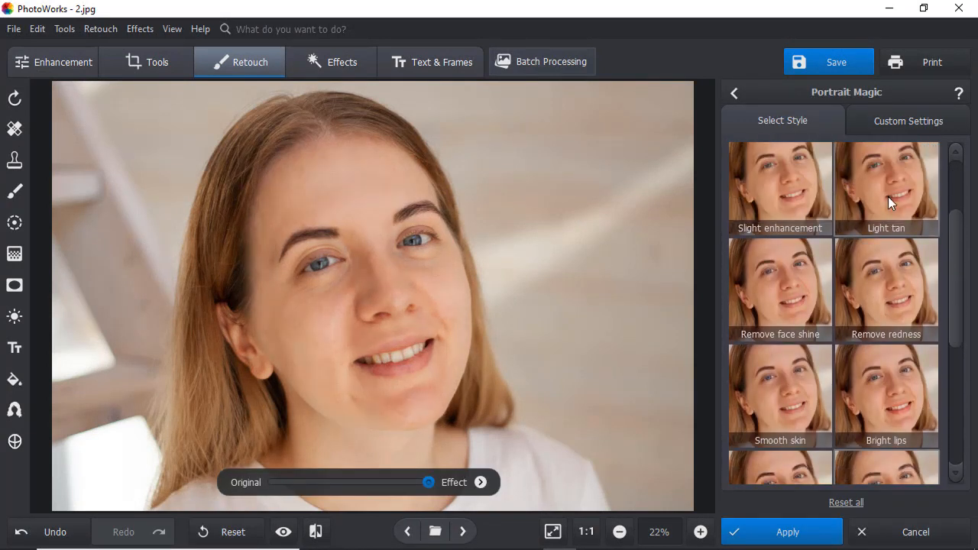
{"action": "scroll", "scroll_direction": "down", "scroll_amount": 3}
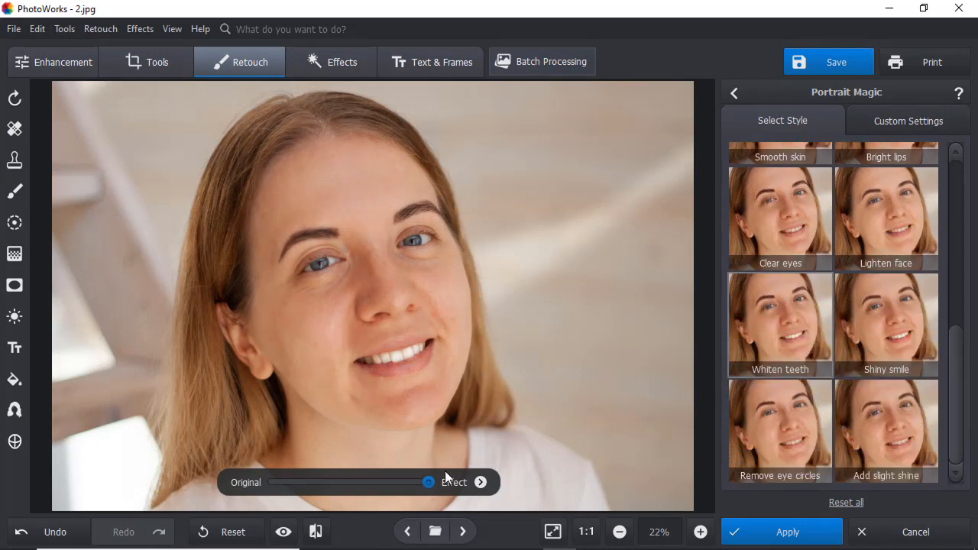
{"action": "left_click_drag", "start_coordinate": [428, 483], "coordinate": [376, 483]}
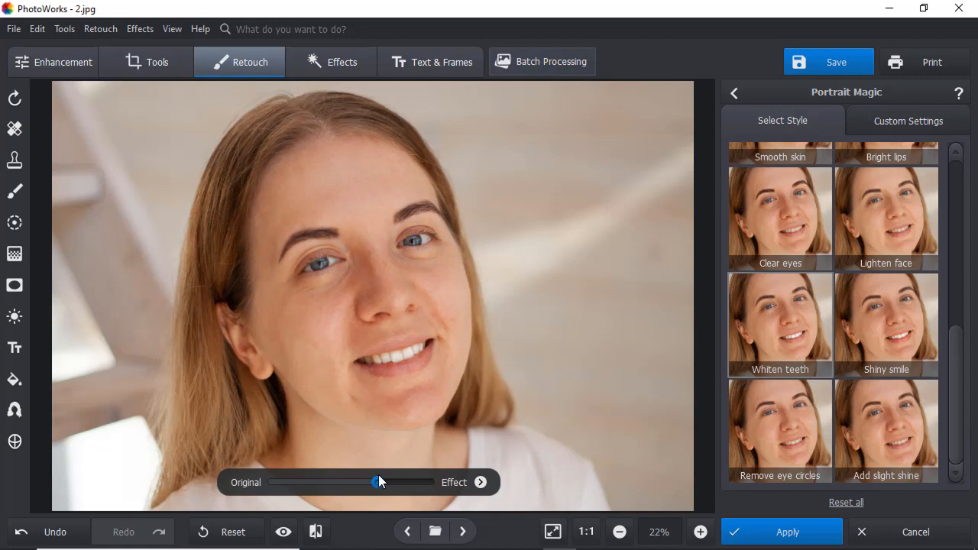
{"action": "left_click", "coordinate": [908, 121]}
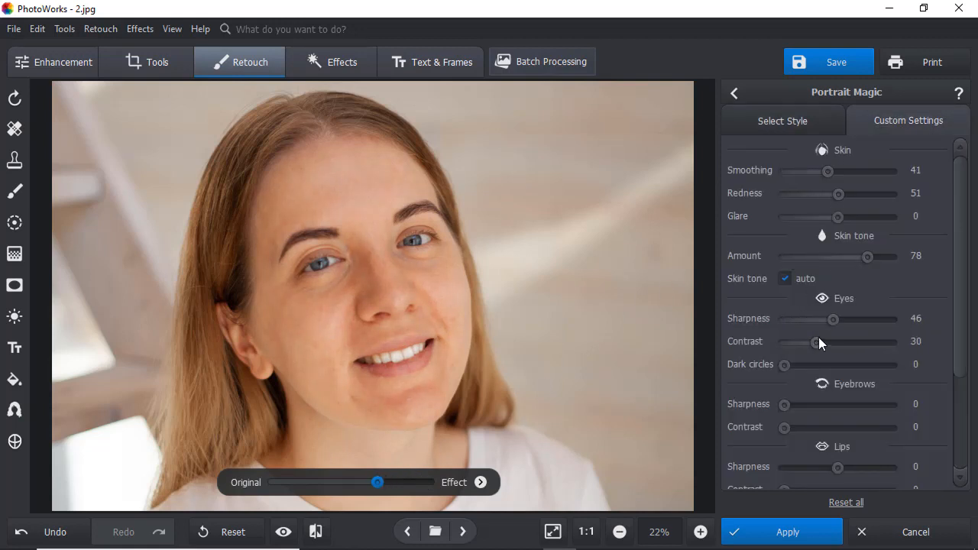
{"action": "scroll", "scroll_direction": "down", "scroll_amount": 3}
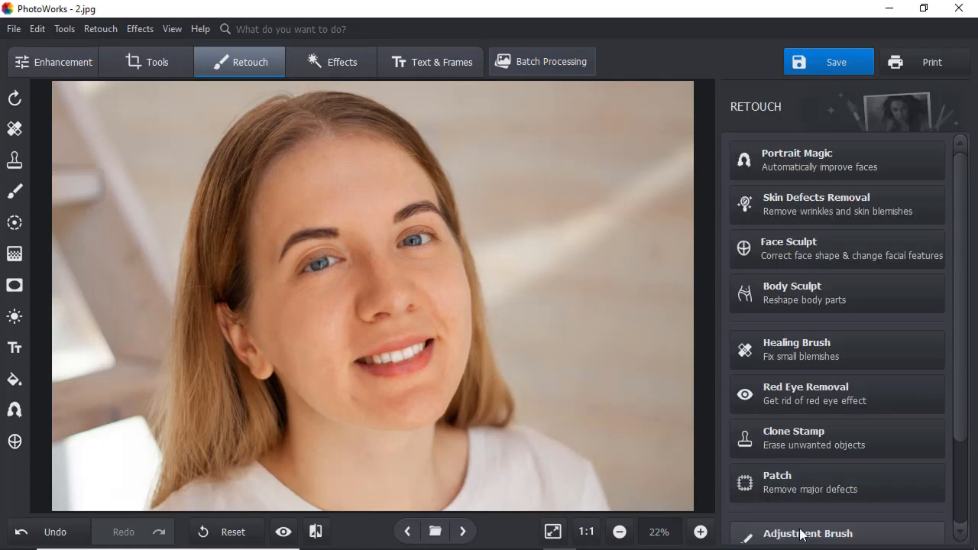
- Slim the standing woman's waist with Body Sculpt, apply it, and switch to Batch Processing
{"action": "left_click", "coordinate": [789, 248]}
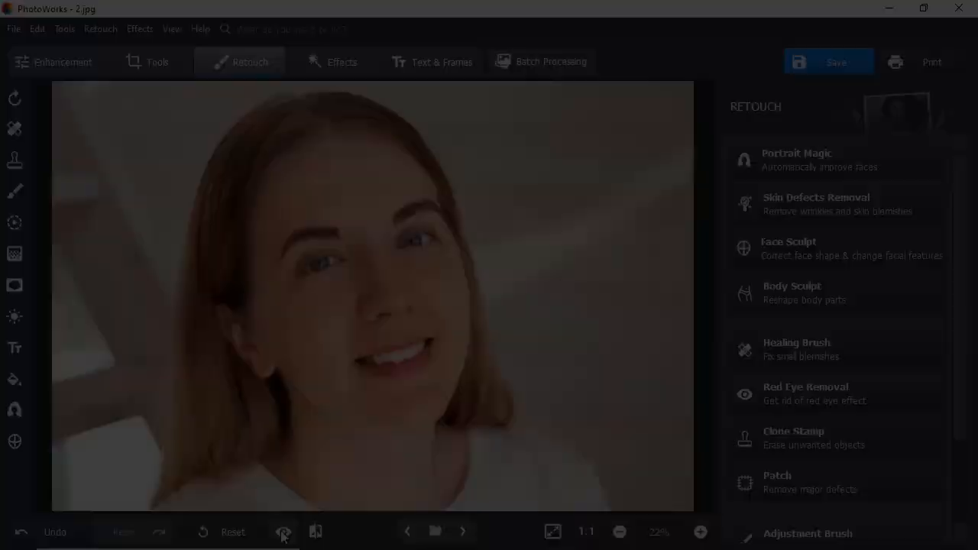
{"action": "left_click", "coordinate": [792, 294]}
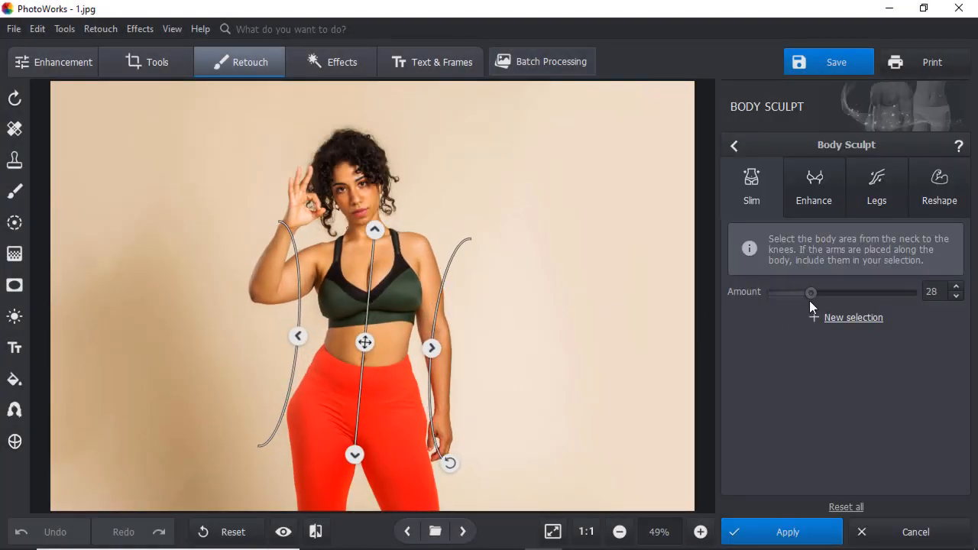
{"action": "left_click", "coordinate": [939, 183]}
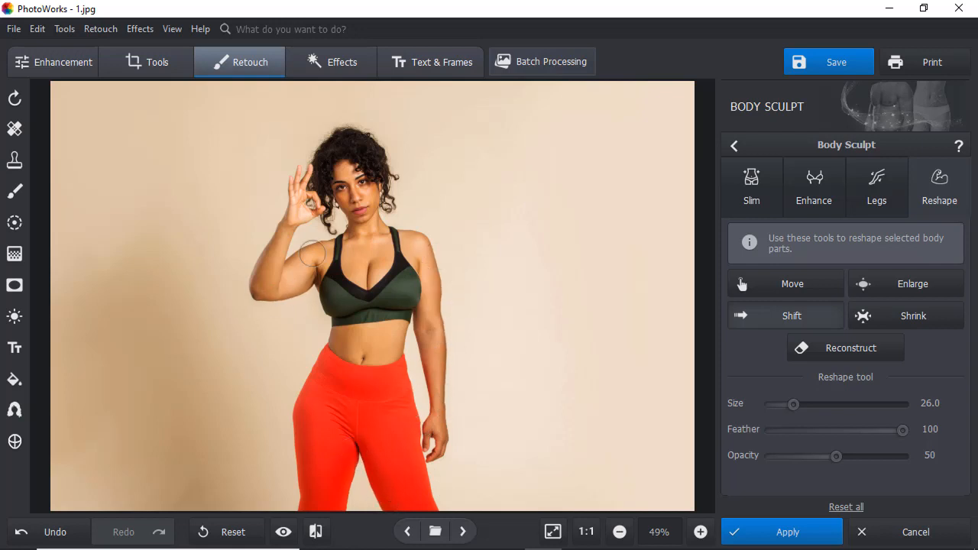
{"action": "left_click", "coordinate": [734, 145]}
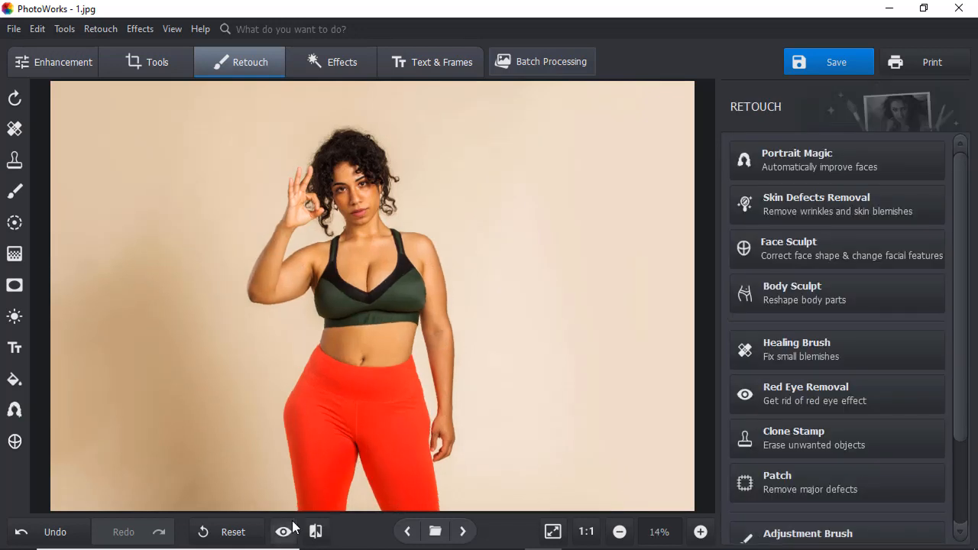
{"action": "left_click", "coordinate": [553, 61]}
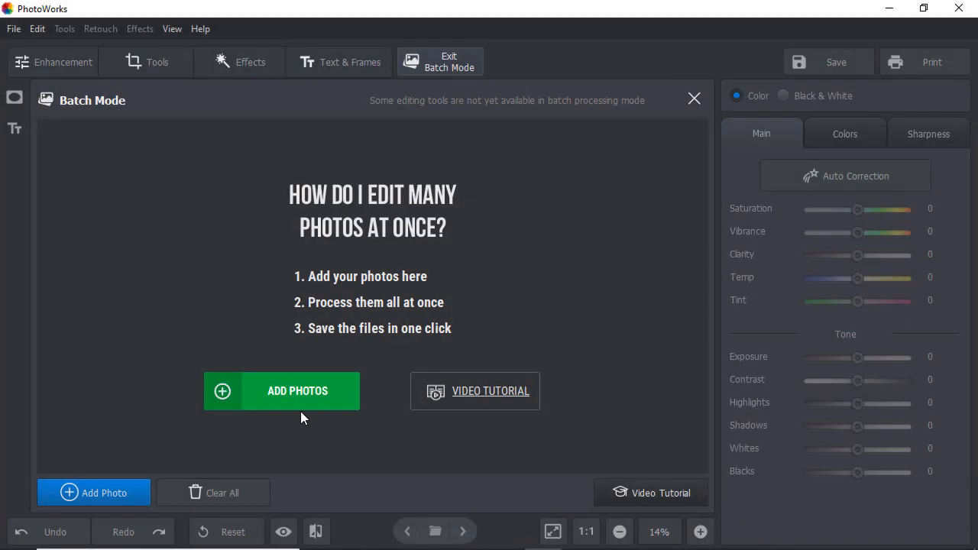
- Add the nine photoshoot pictures to the batch
{"action": "left_click", "coordinate": [297, 392]}
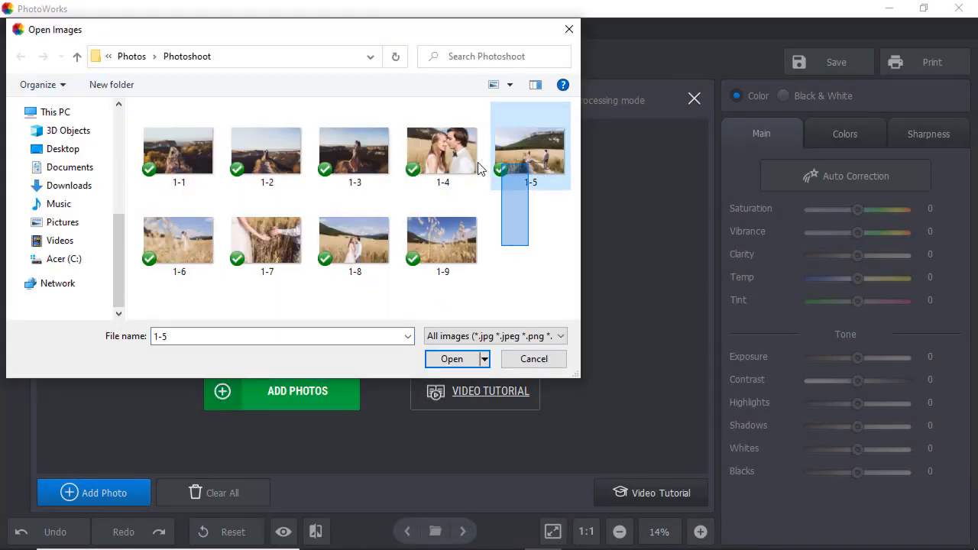
{"action": "left_click", "coordinate": [451, 360]}
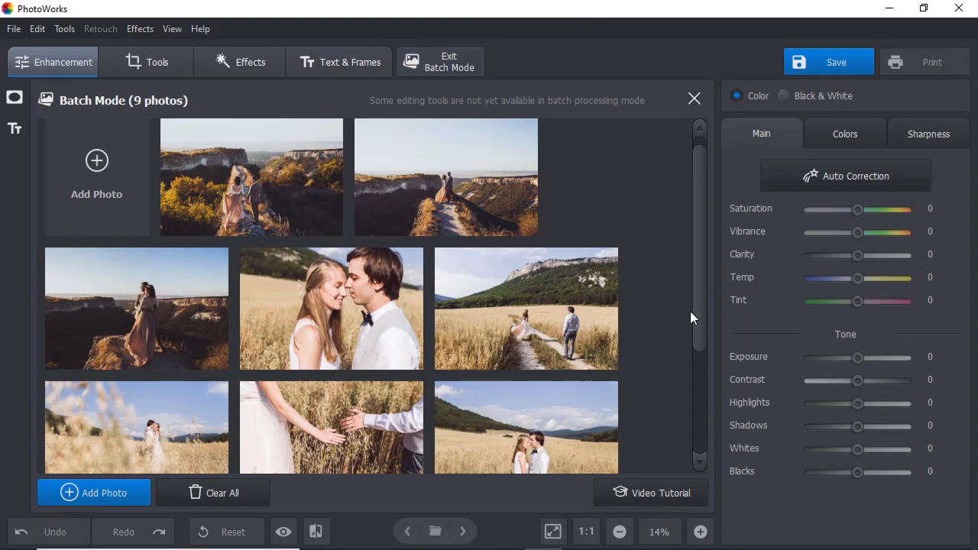
- Give all batch photos a warm effect and add the date caption 08.24.2021
{"action": "left_click", "coordinate": [251, 61]}
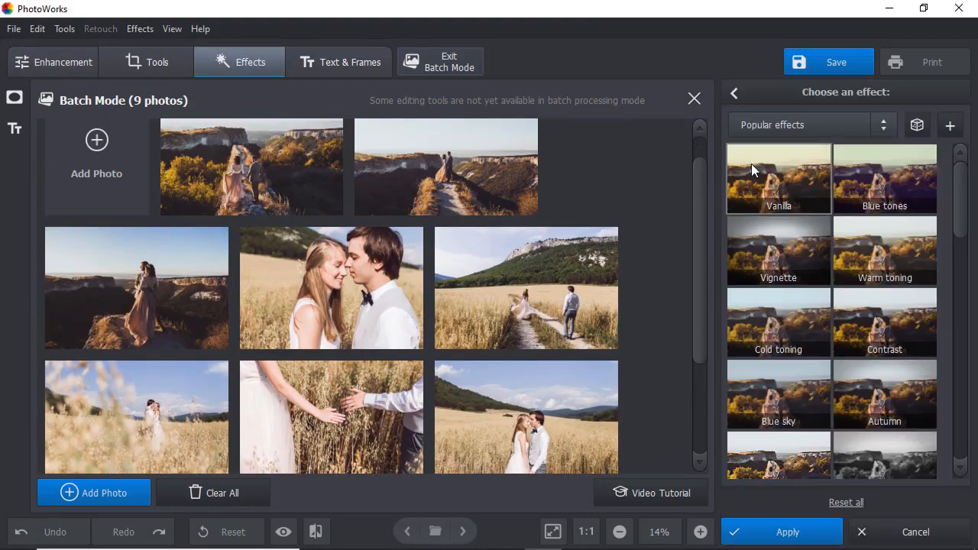
{"action": "left_click", "coordinate": [810, 125]}
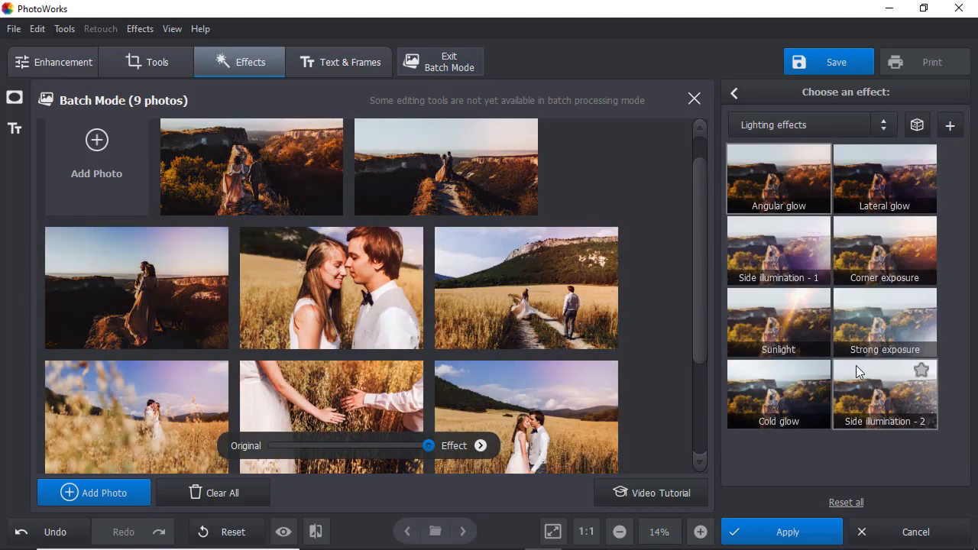
{"action": "left_click", "coordinate": [811, 125]}
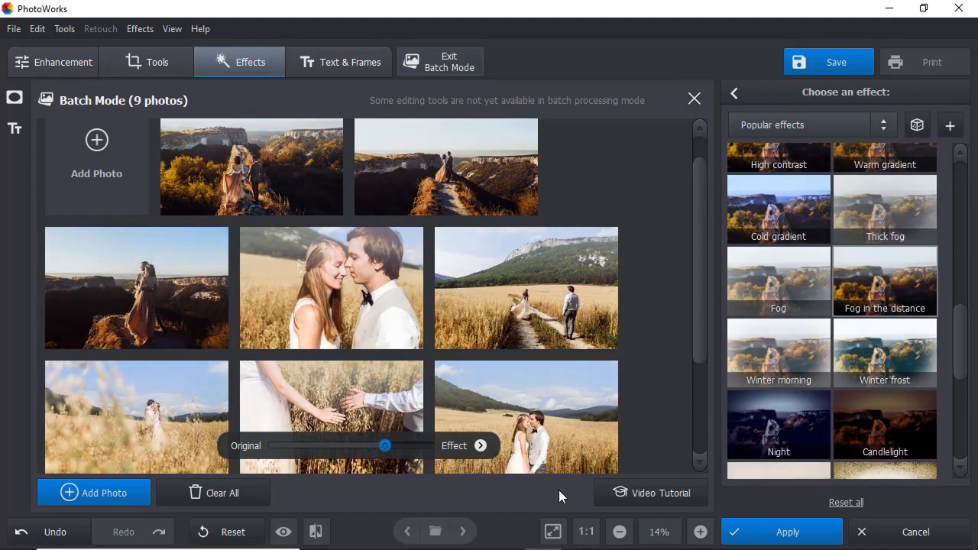
{"action": "left_click", "coordinate": [348, 61]}
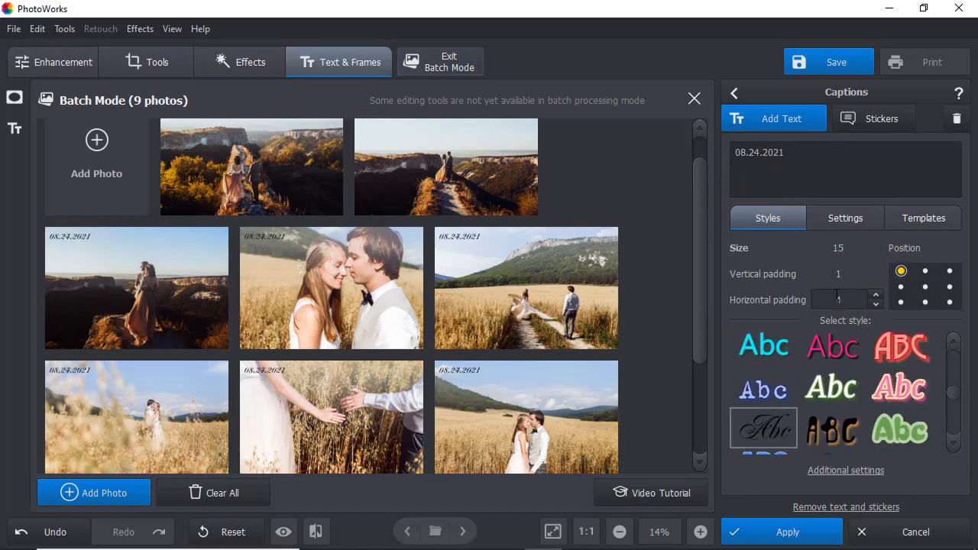
{"action": "left_click", "coordinate": [923, 217]}
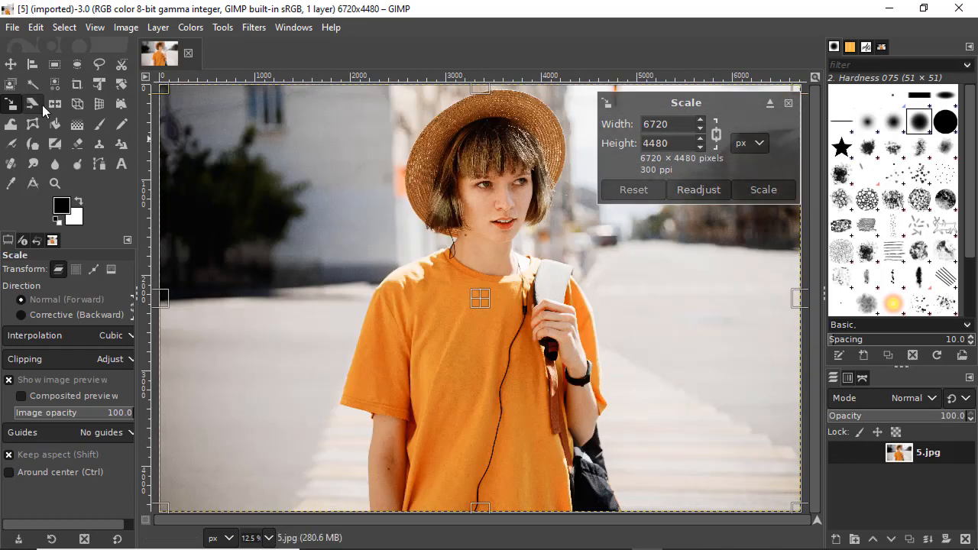
- Confirm the portrait scaling and shift its colour balance toward red for a pink cast
{"action": "left_click", "coordinate": [76, 104]}
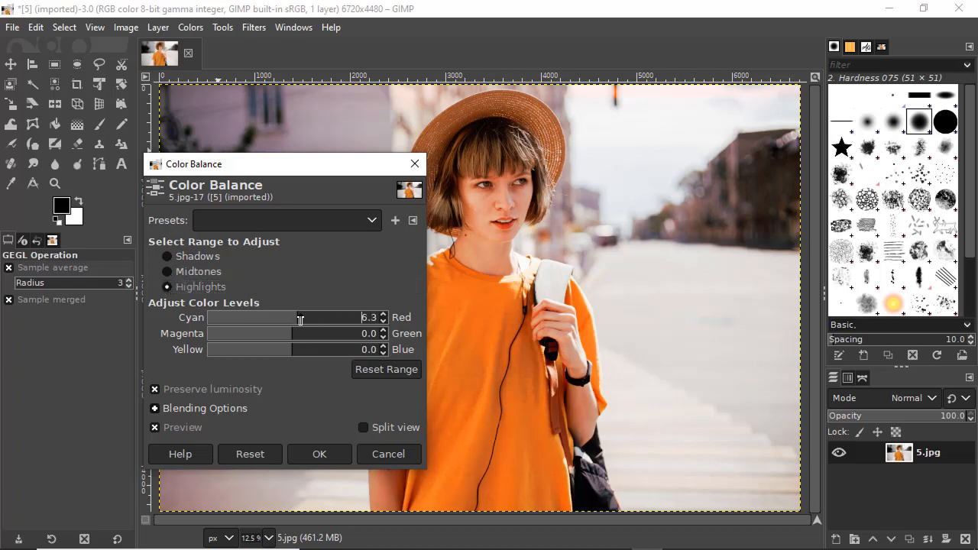
{"action": "left_click", "coordinate": [320, 454]}
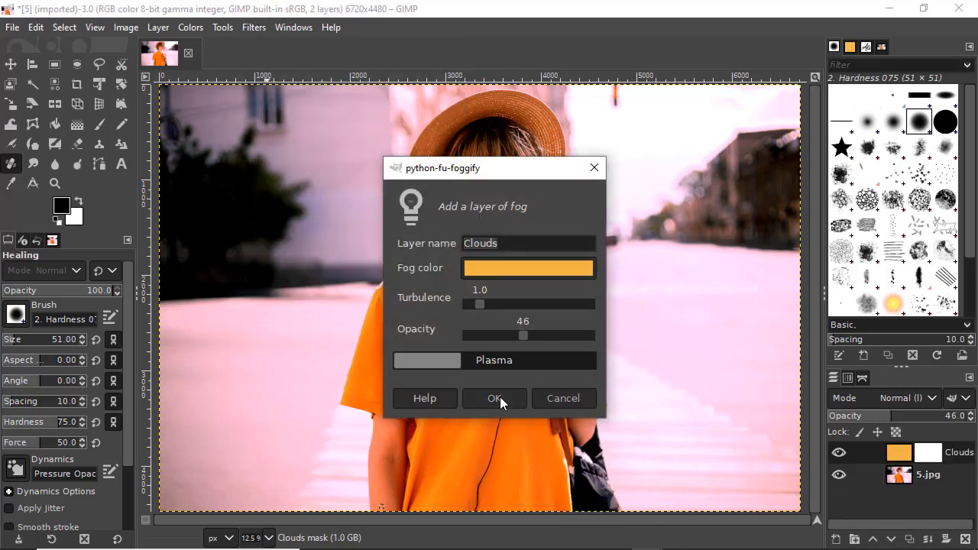
- Confirm the Clouds fog layer and bring up the Color Temperature adjustment
{"action": "left_click", "coordinate": [494, 397]}
{"action": "type", "text": "Color"}
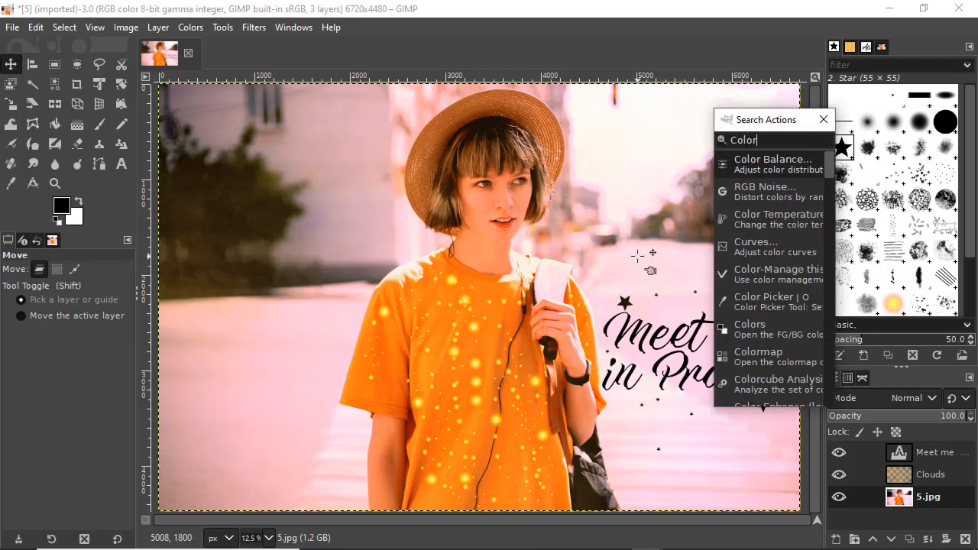
{"action": "left_click", "coordinate": [776, 220]}
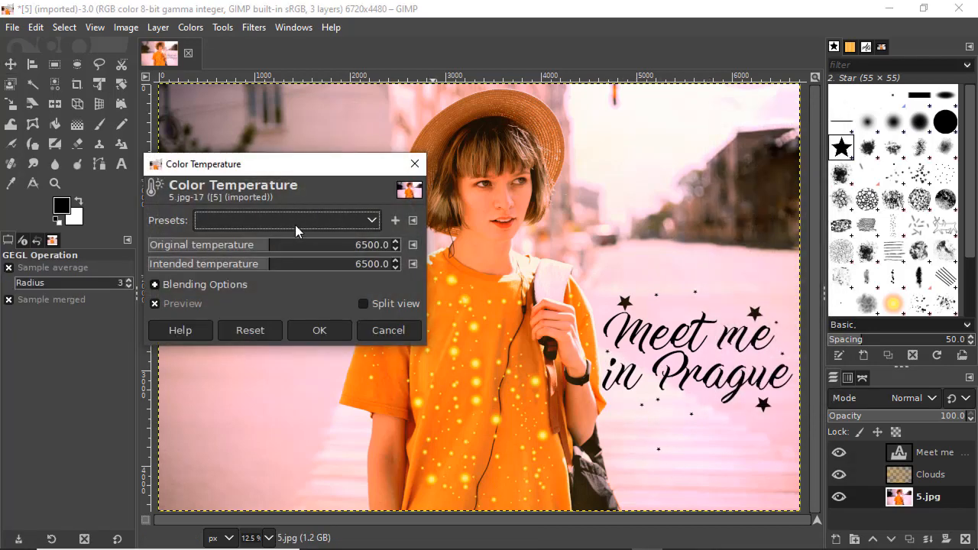